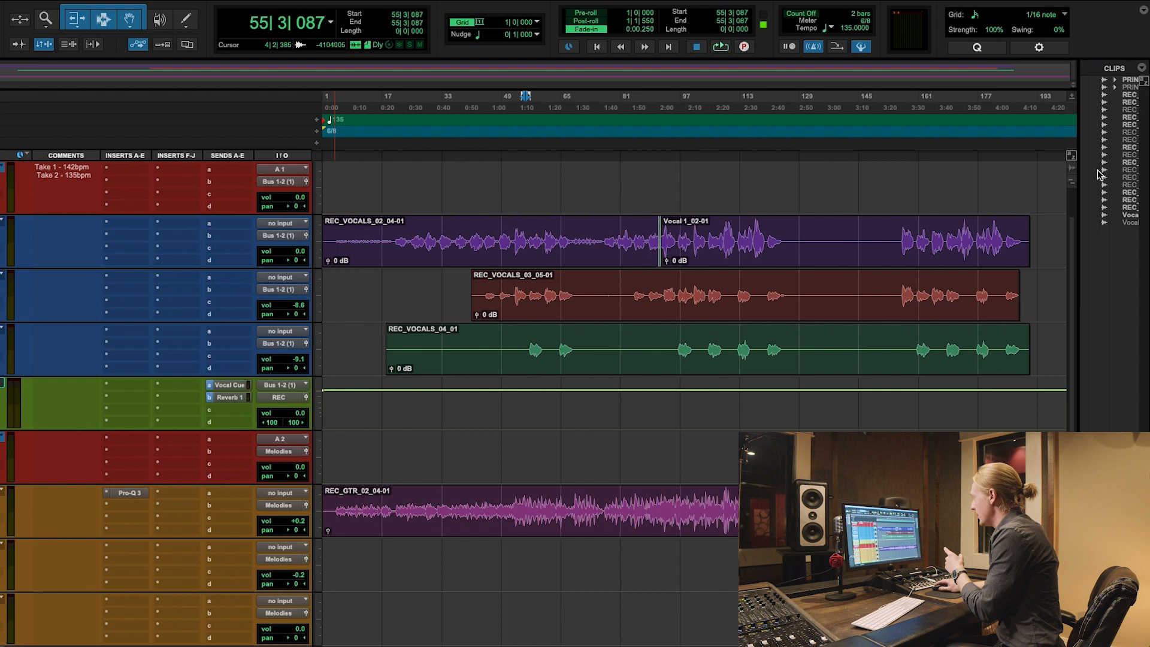
Separate the silent section of REC_VOCALS_04_01 at the selection and cut it out
{"action": "left_click", "coordinate": [524, 348]}
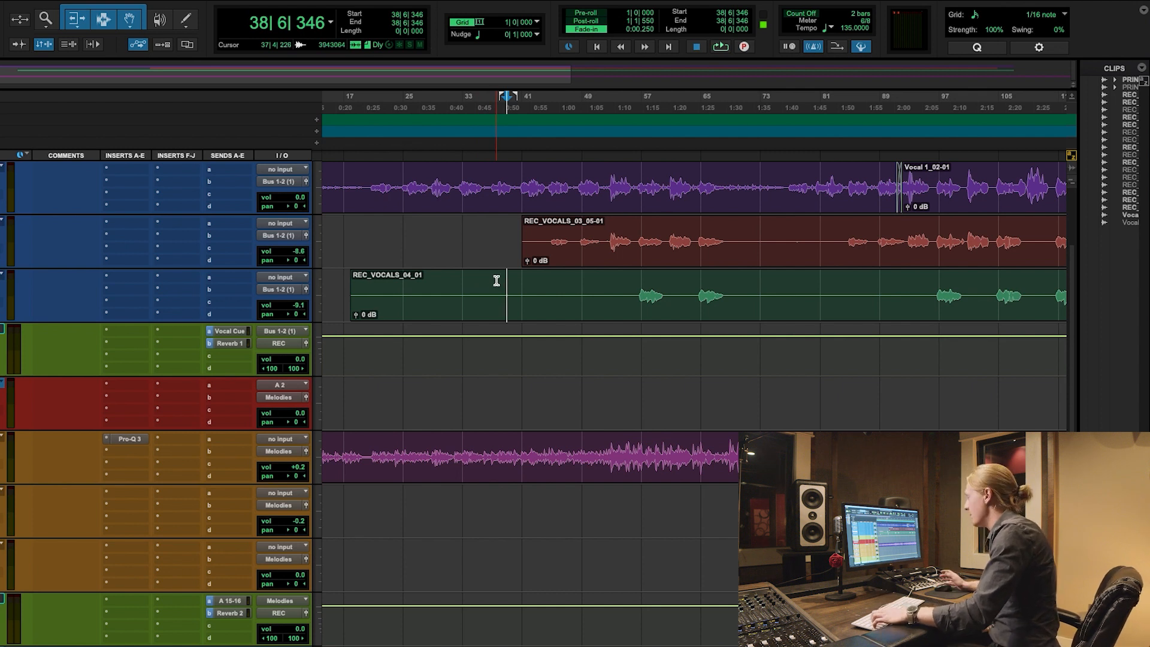
{"action": "key", "text": "cmd+e"}
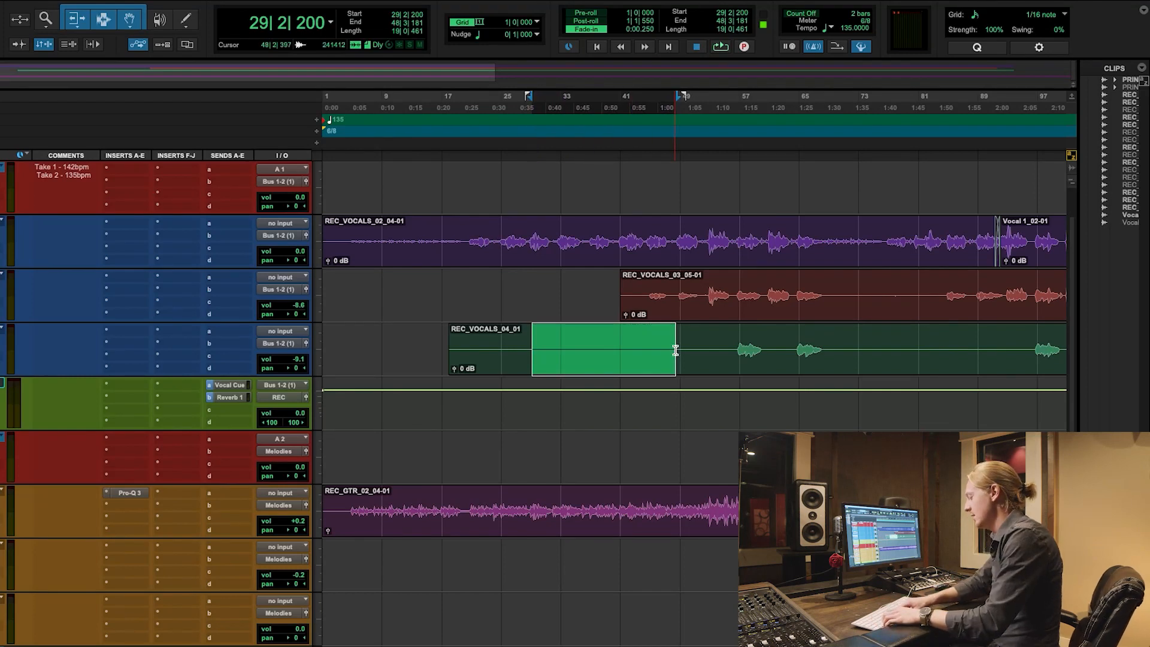
{"action": "key", "text": "cmd+x"}
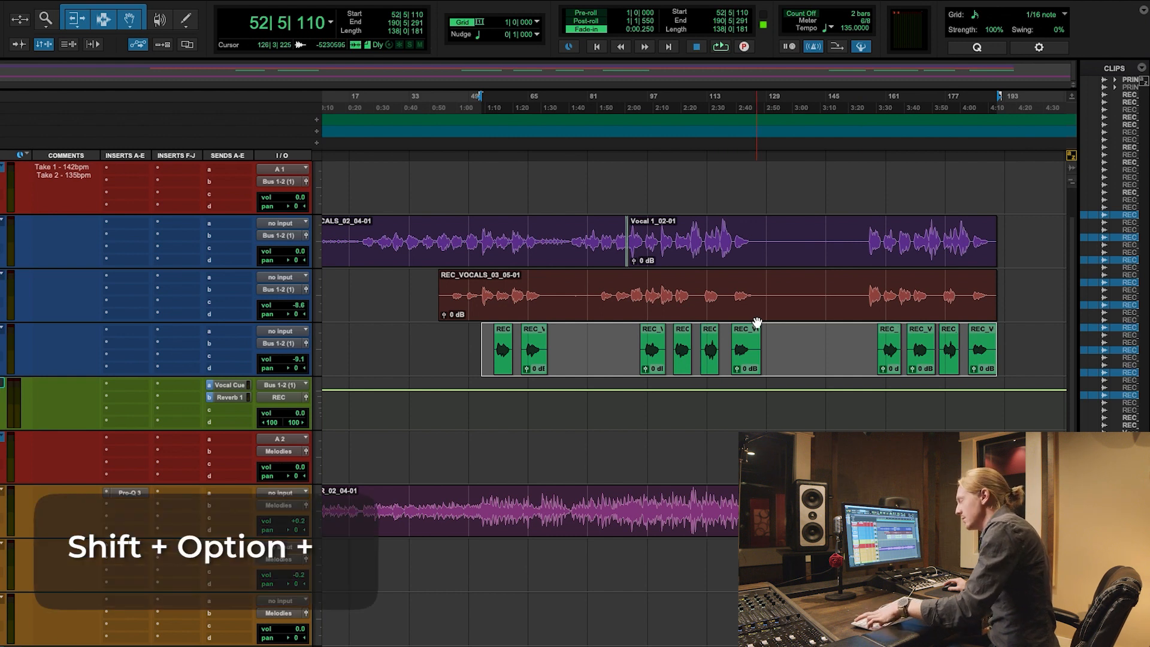
Consolidate the stripped vocal phrases into a single continuous clip with Shift+Option+3
{"action": "key", "text": "shift+option+3"}
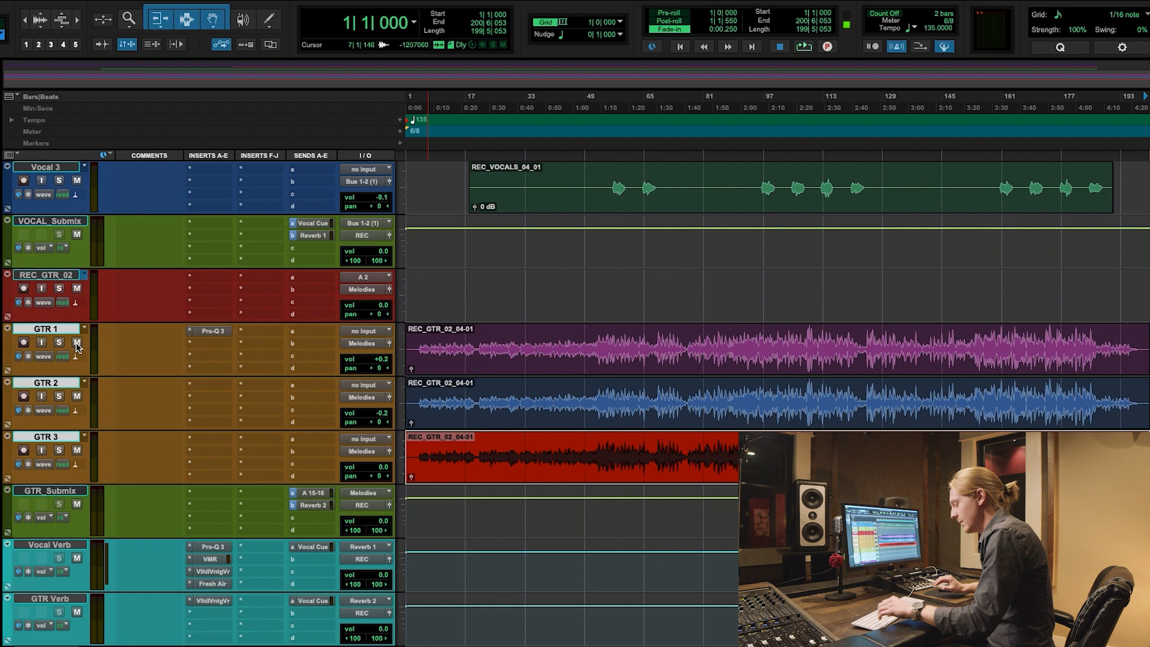
Start a new group from the selected GTR 1, GTR 2 and GTR 3 tracks
{"action": "key", "text": "cmd+g"}
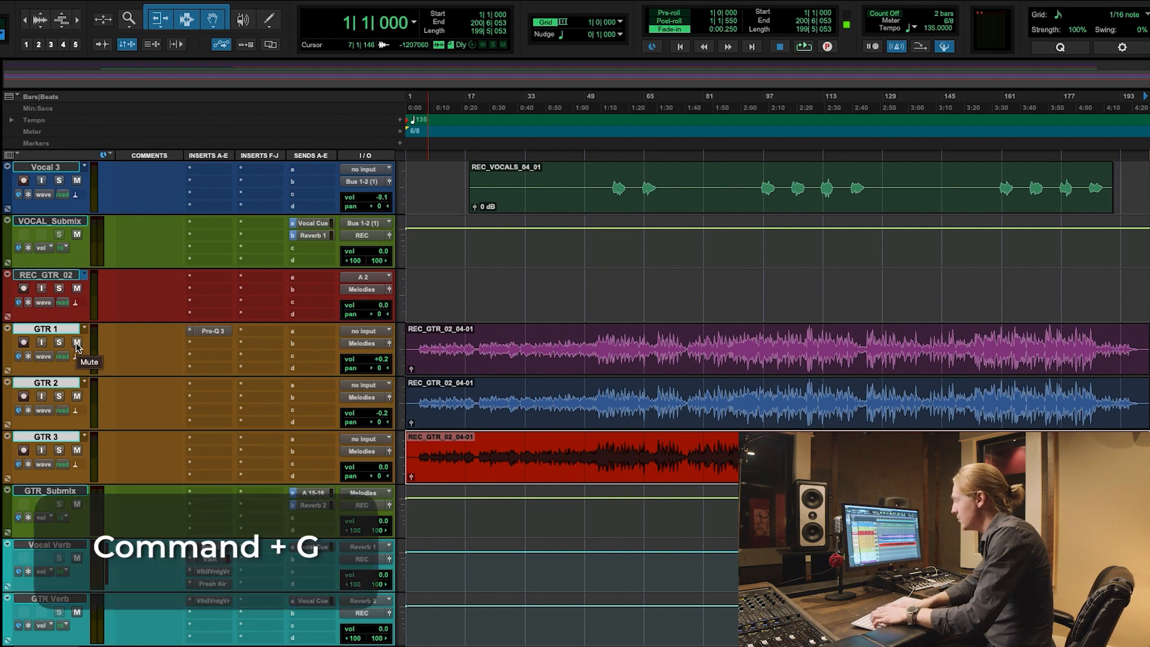
Create an Edit-type group named Guitars linking GTR 1, GTR 2 and GTR 3
{"action": "key", "text": "cmd+g"}
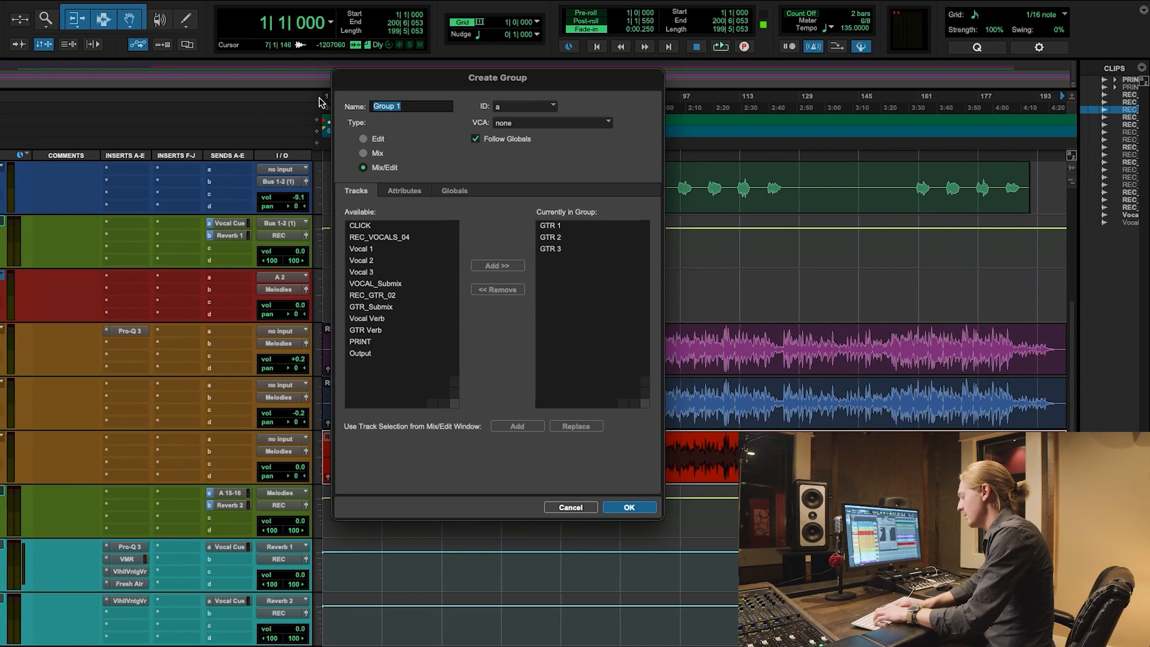
{"action": "type", "text": "Guitars"}
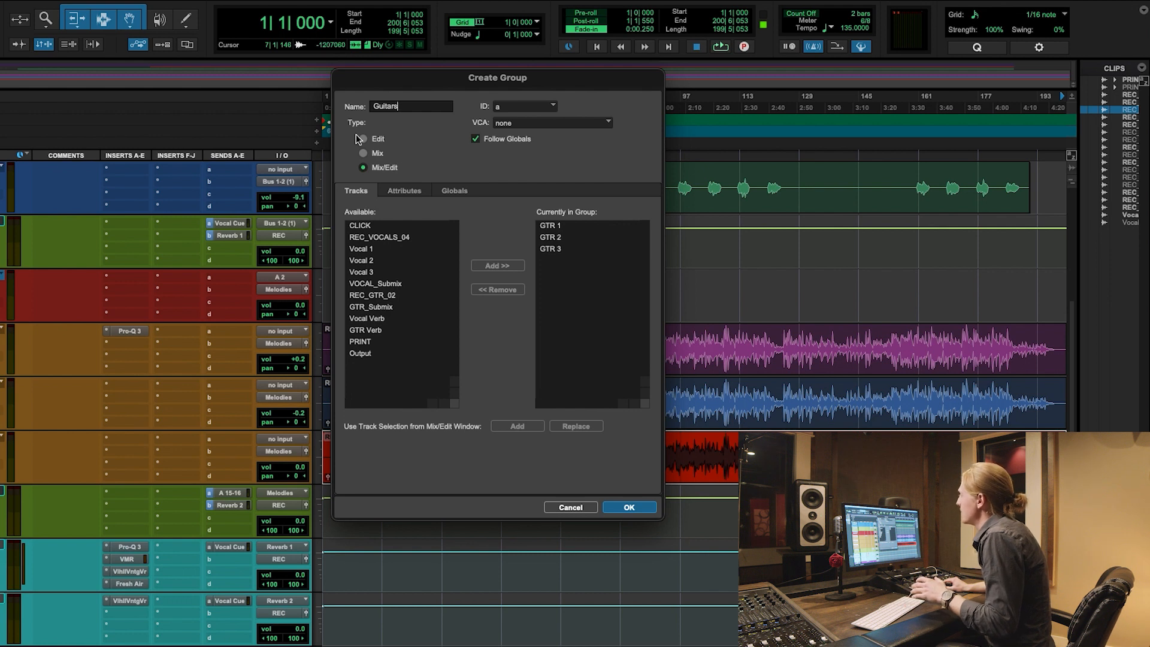
{"action": "left_click", "coordinate": [363, 140]}
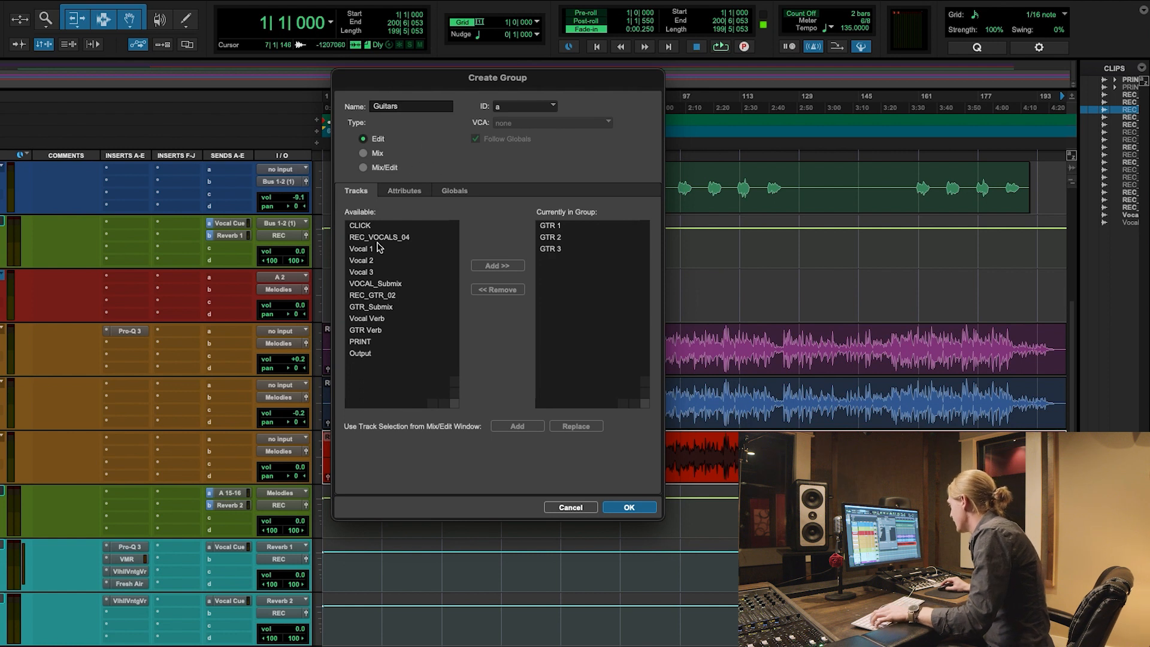
{"action": "mouse_move", "coordinate": [571, 248]}
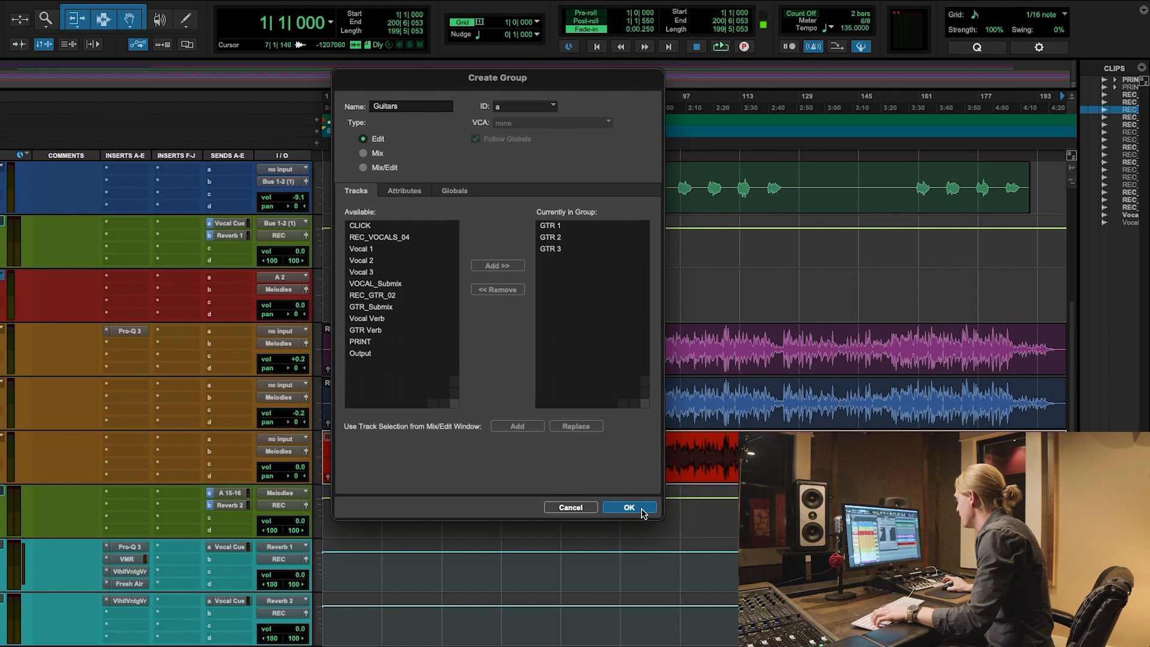
{"action": "left_click", "coordinate": [629, 507]}
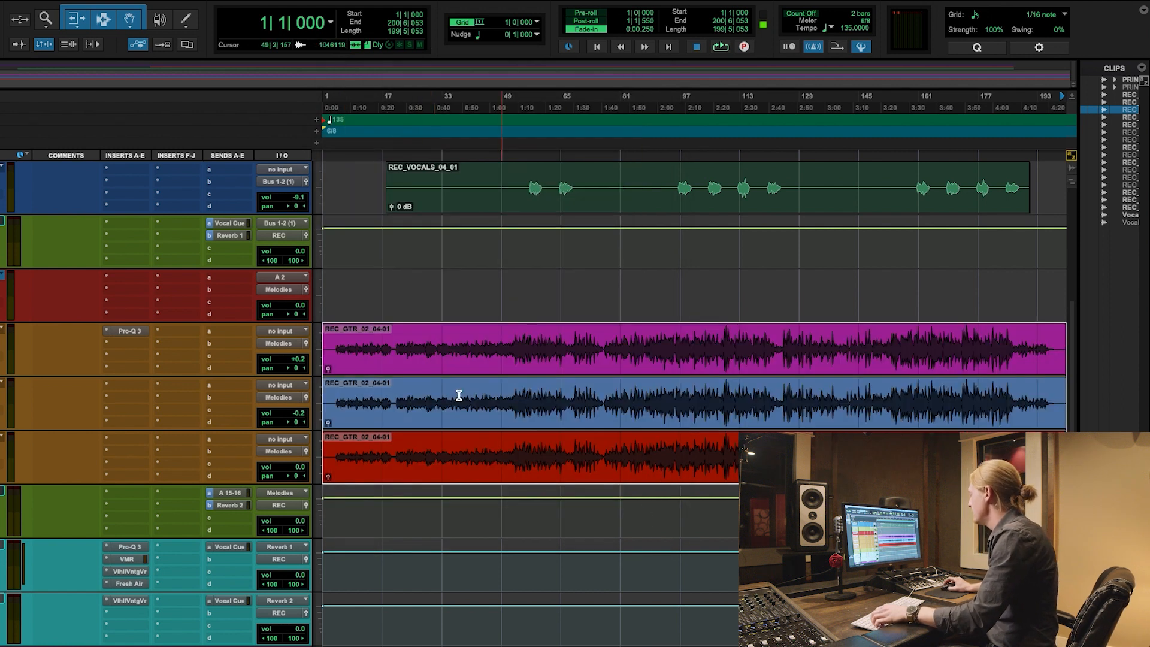